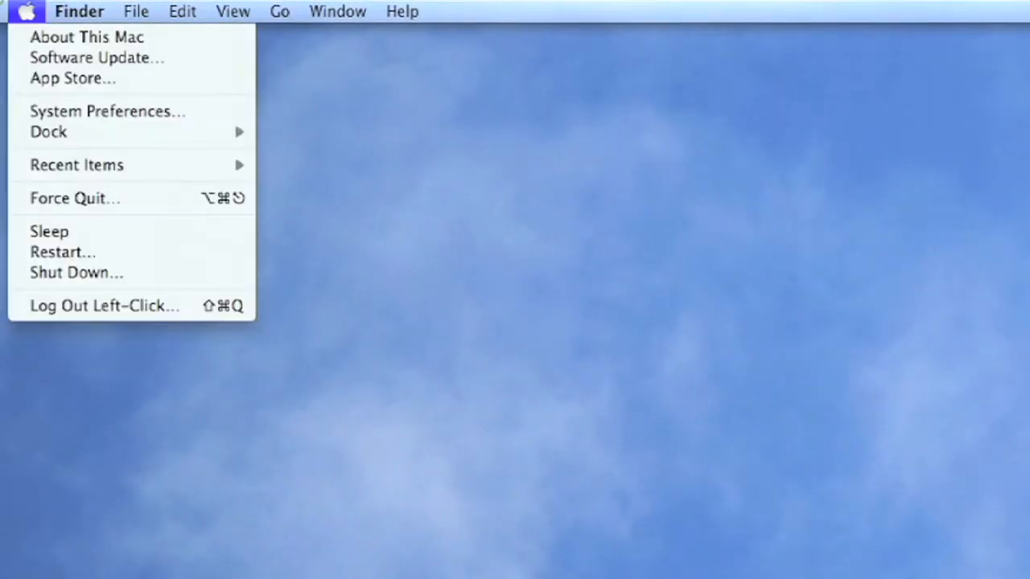
{"action": "mouse_move", "coordinate": [96, 58]}
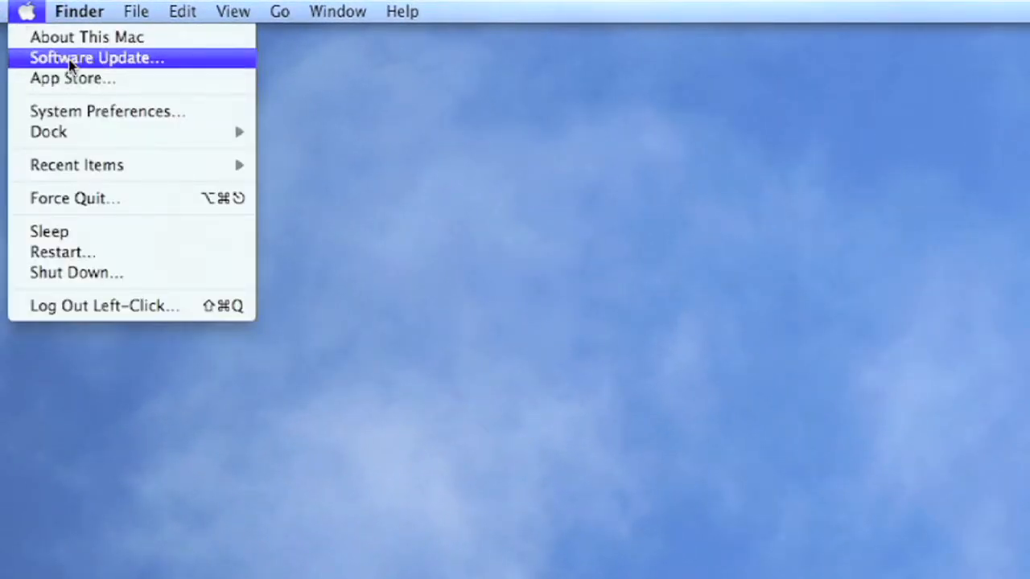
Launch Software Update from the Apple menu to check for available updates.
{"action": "left_click", "coordinate": [97, 58]}
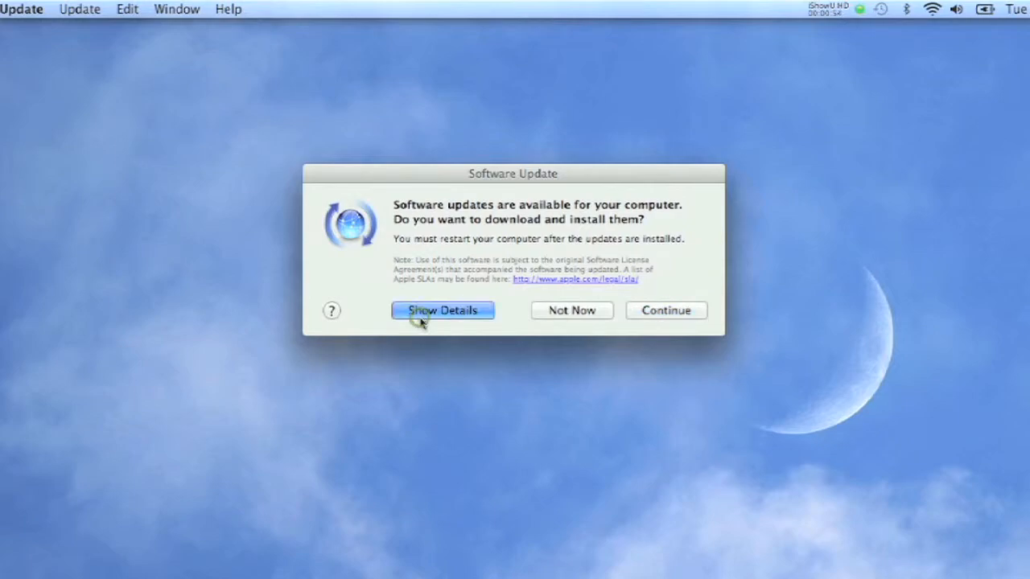
Show details listing five updates, including iTunes 11.0.3 and Mac OS X Update Combined 10.7.5.
{"action": "left_click", "coordinate": [442, 311]}
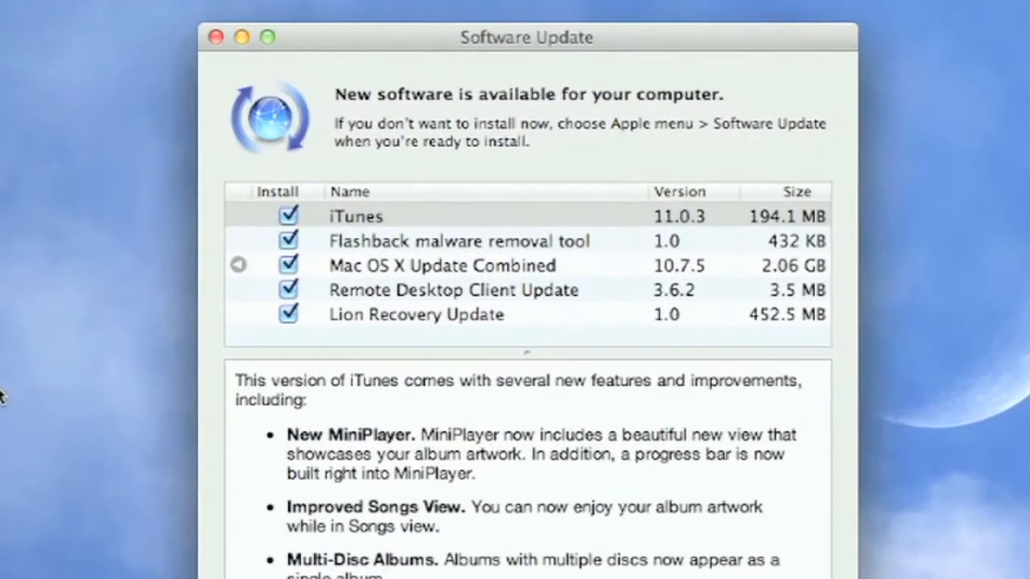
{"action": "mouse_move", "coordinate": [109, 333]}
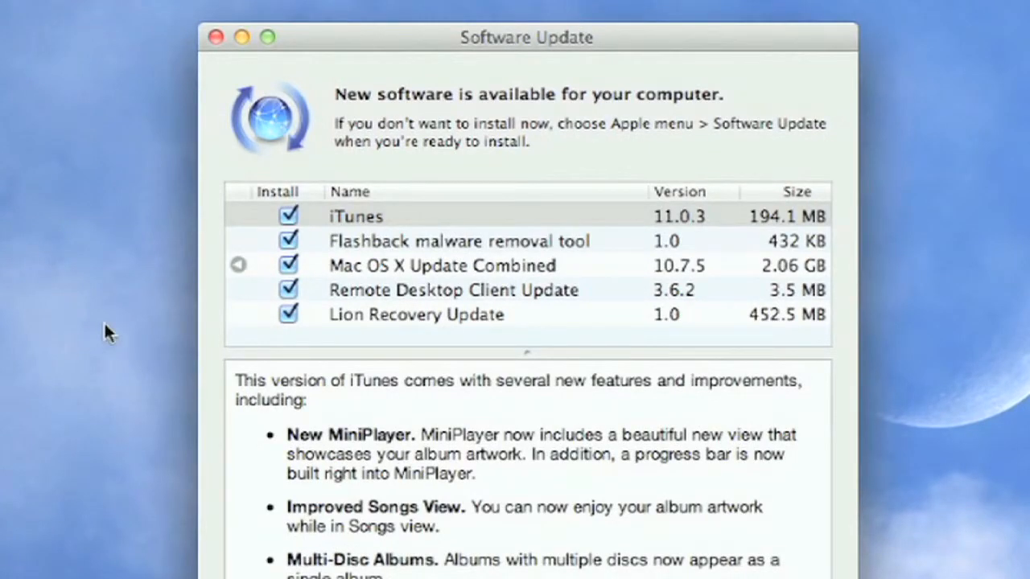
{"action": "left_click", "coordinate": [441, 265]}
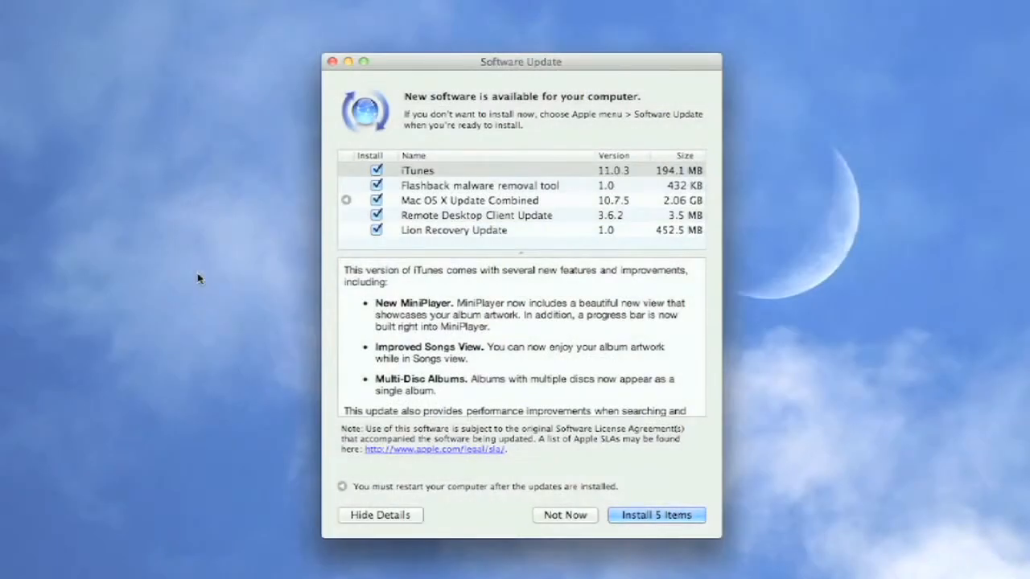
{"action": "mouse_move", "coordinate": [208, 274]}
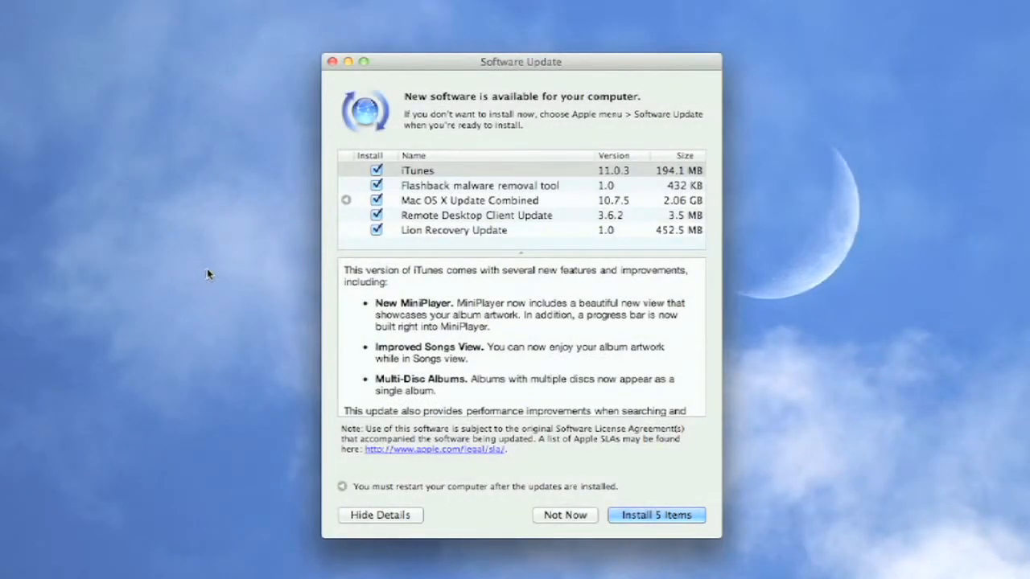
{"action": "mouse_move", "coordinate": [267, 241]}
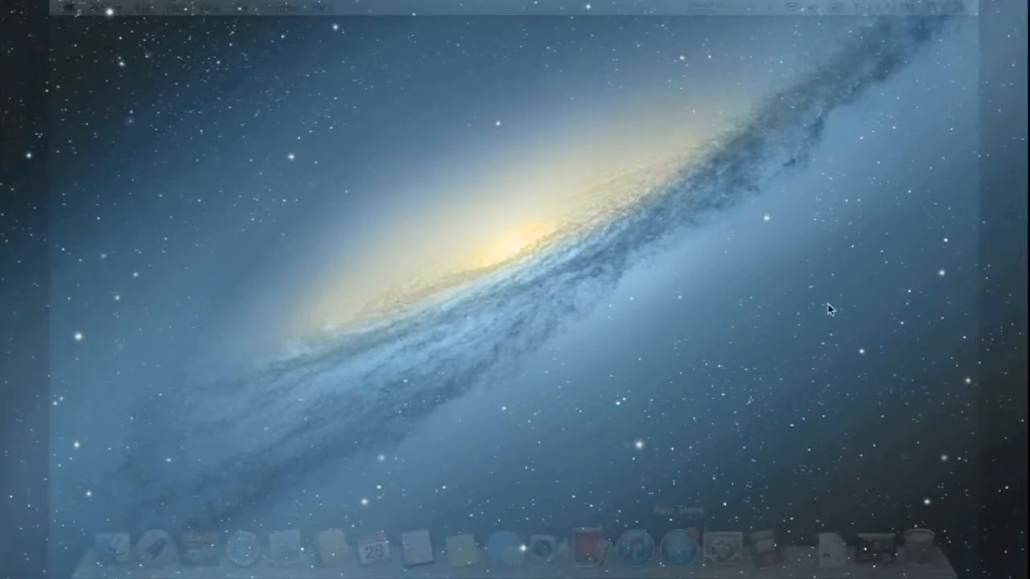
Launch the App Store and view its Updates page for this Mac.
{"action": "left_click", "coordinate": [679, 546]}
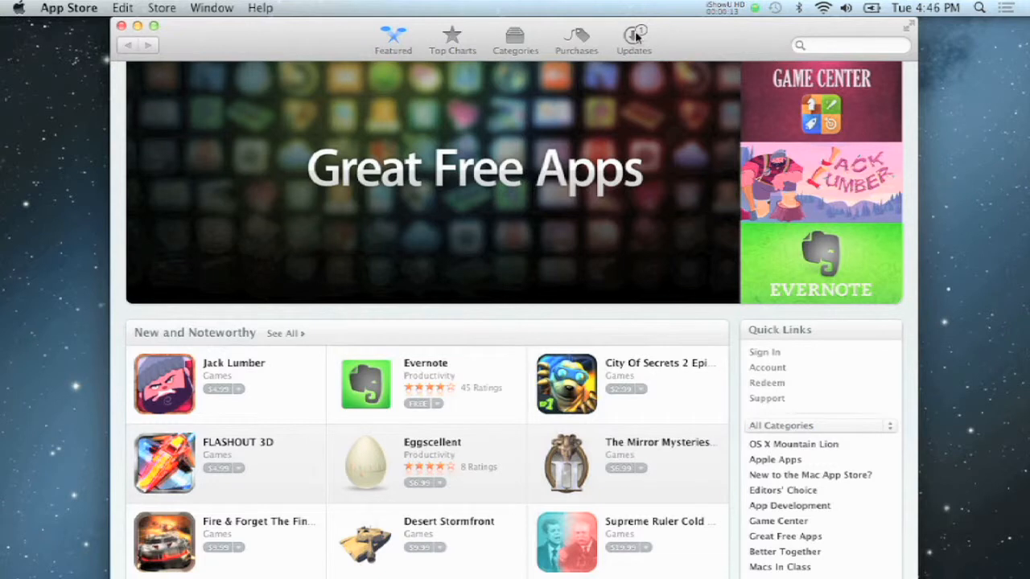
{"action": "left_click", "coordinate": [634, 38]}
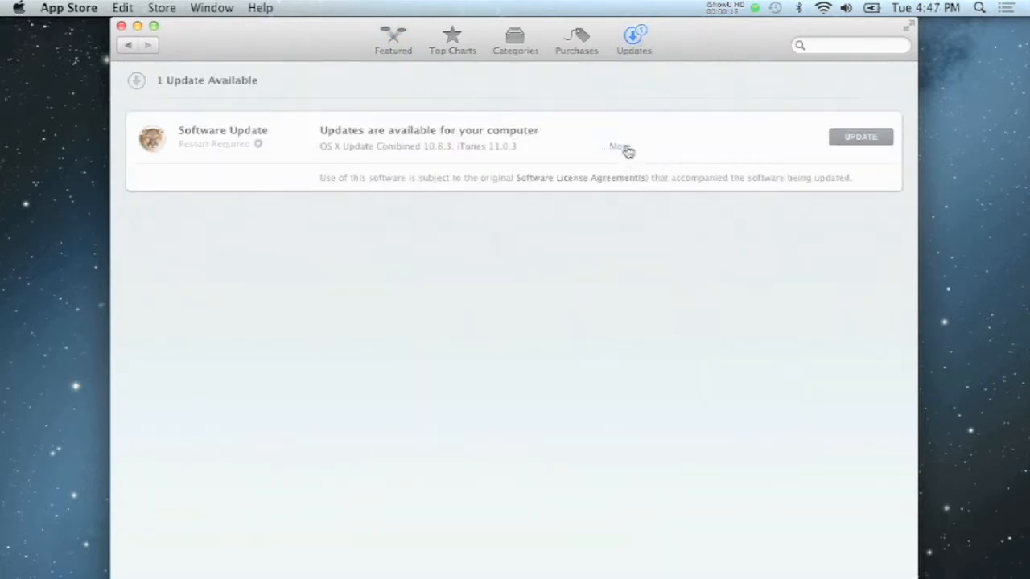
Expand the Software Update entry (OS X 10.8.3, iTunes 11.0.3) and start downloading it.
{"action": "left_click", "coordinate": [616, 147]}
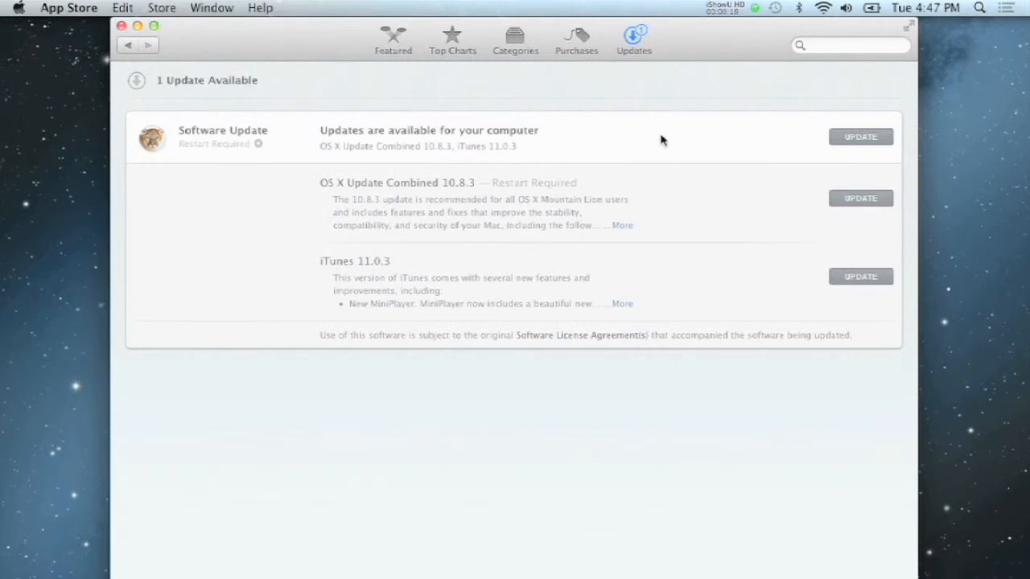
{"action": "mouse_move", "coordinate": [666, 141]}
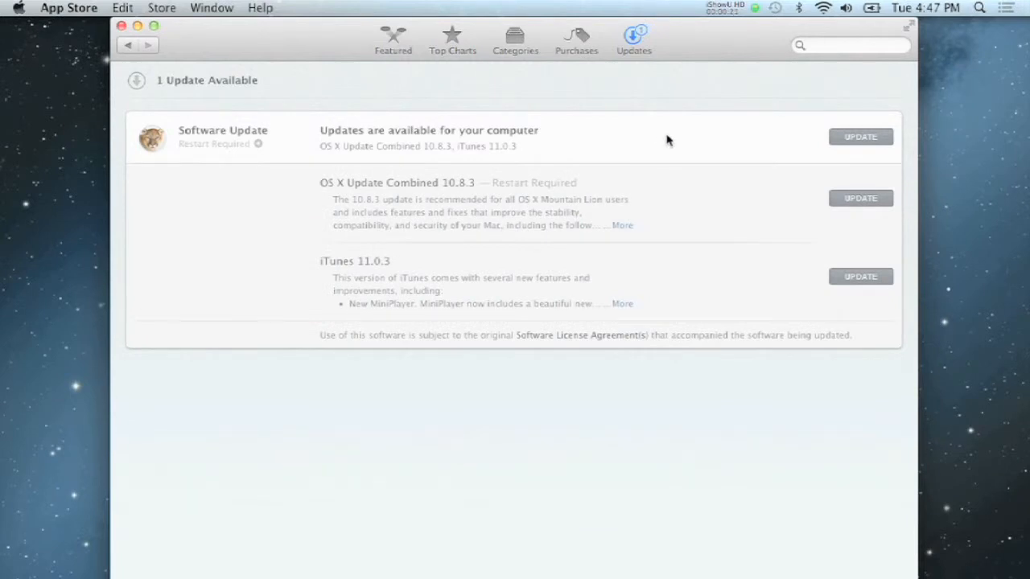
{"action": "mouse_move", "coordinate": [875, 140]}
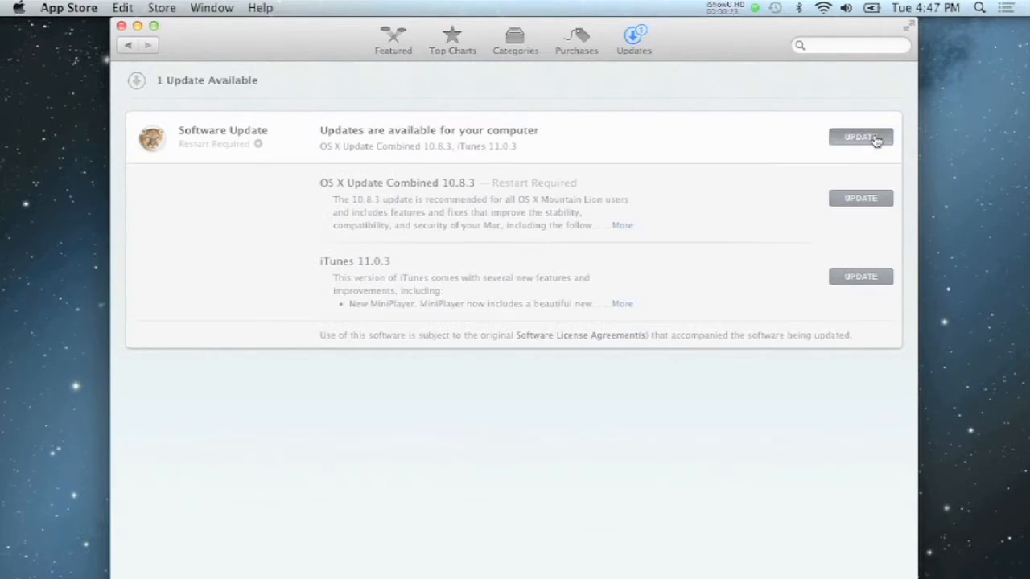
{"action": "left_click", "coordinate": [859, 137]}
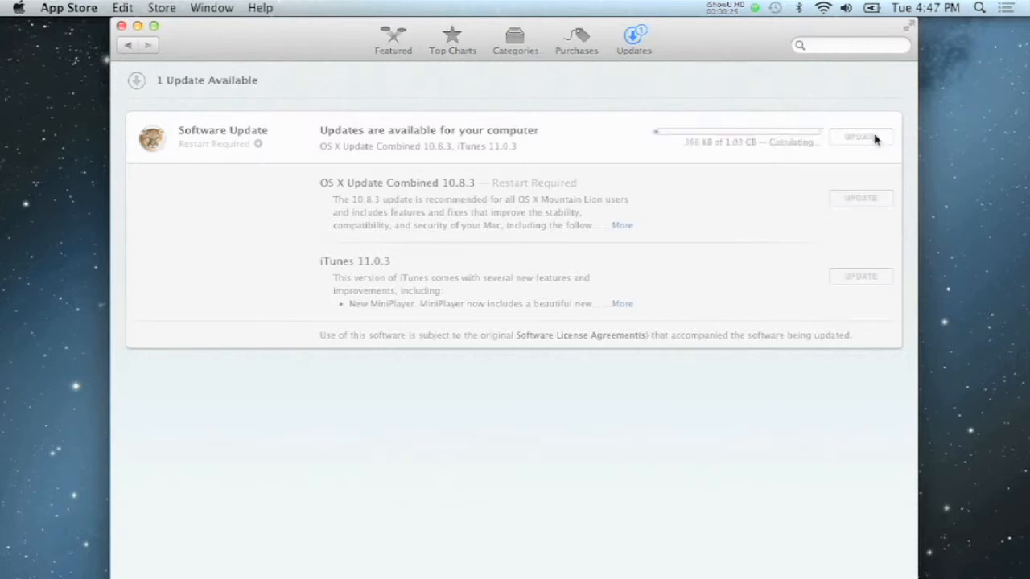